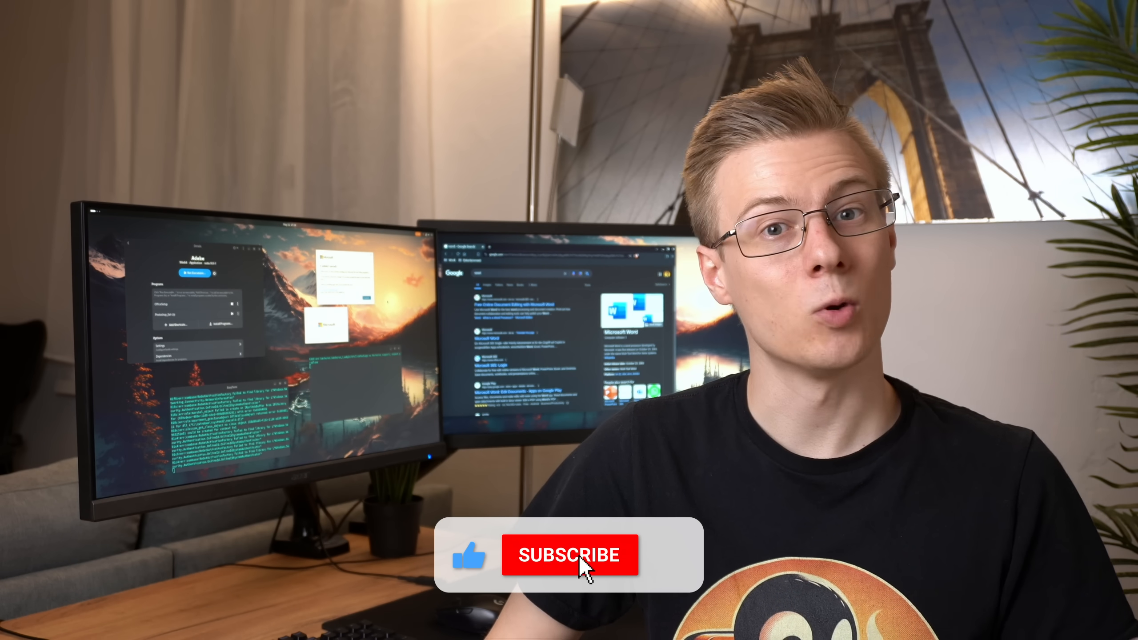
left_click(570, 555)
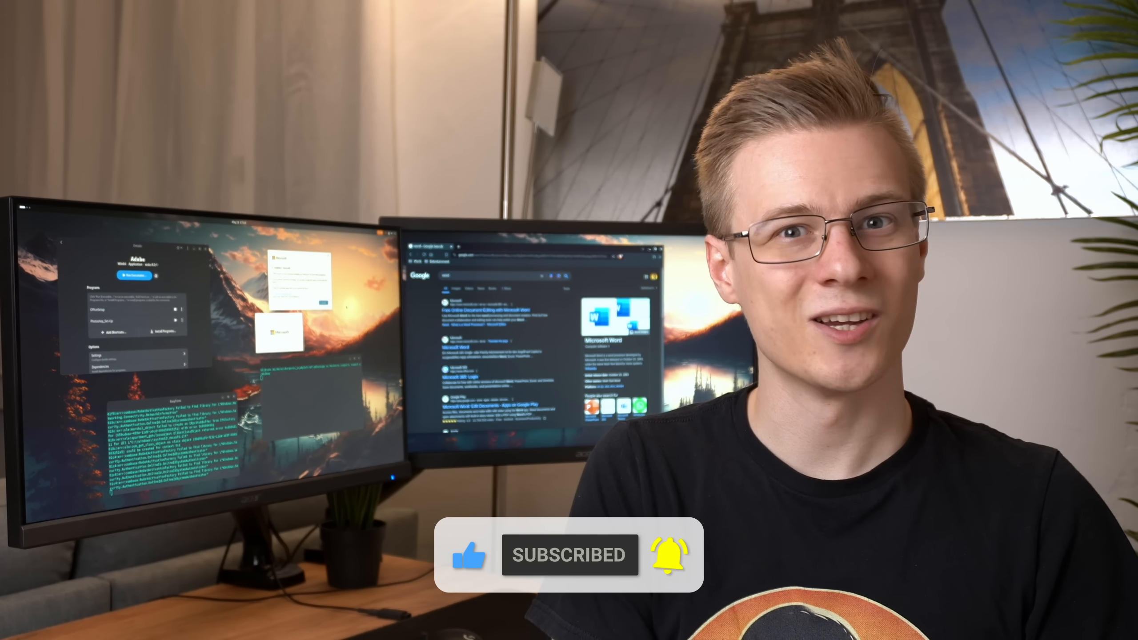